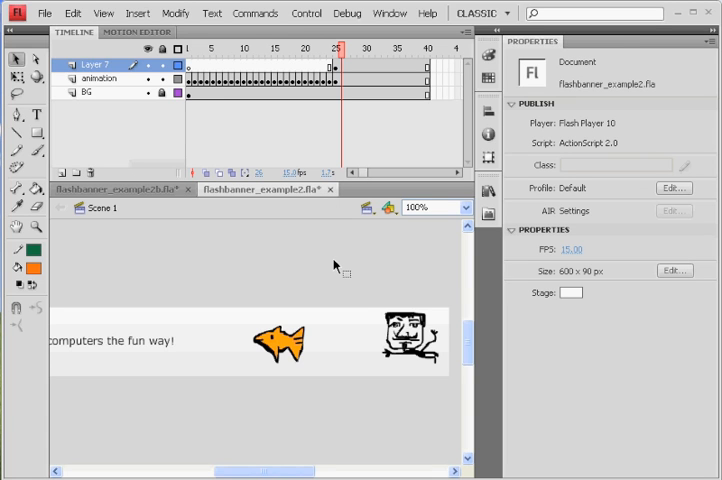
mouse_move(400, 375)
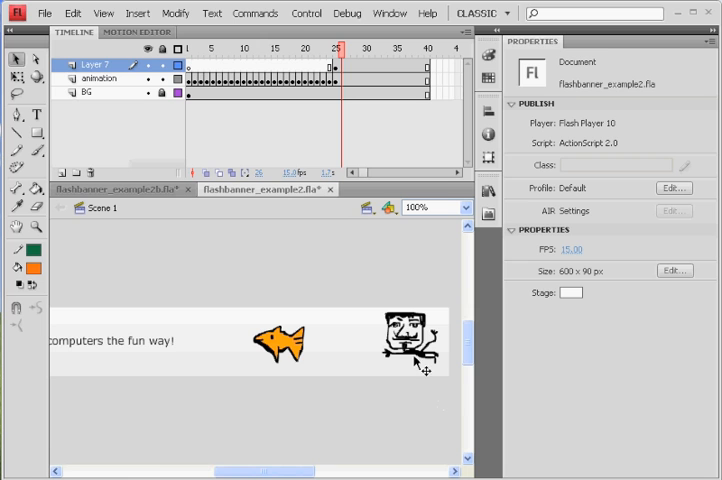
Move the swimmer face clip from the banner's right end to below the stage.
left_click(408, 350)
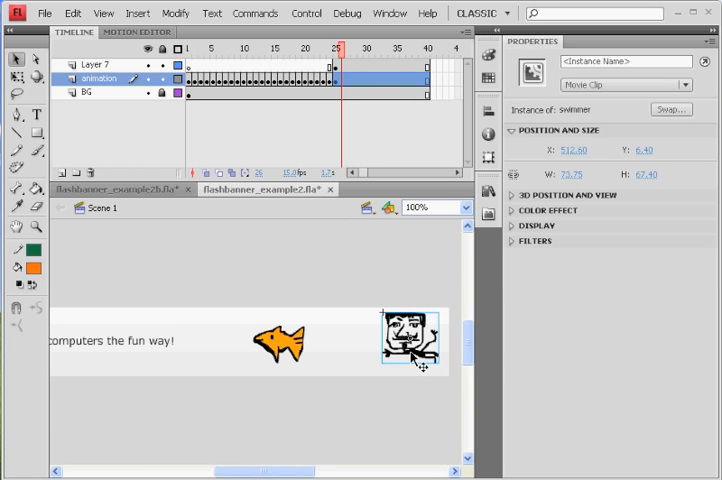
left_click_drag(413, 340, 418, 432)
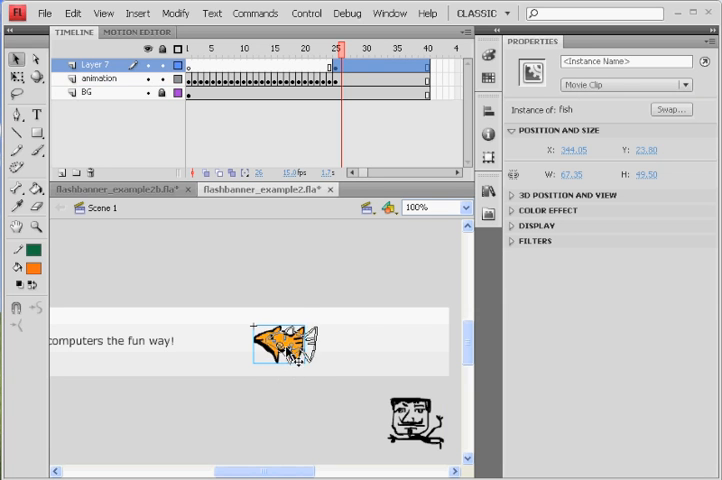
Drag the fish clip right so it rests just past the banner's right edge, X 600.
left_click_drag(287, 345, 432, 352)
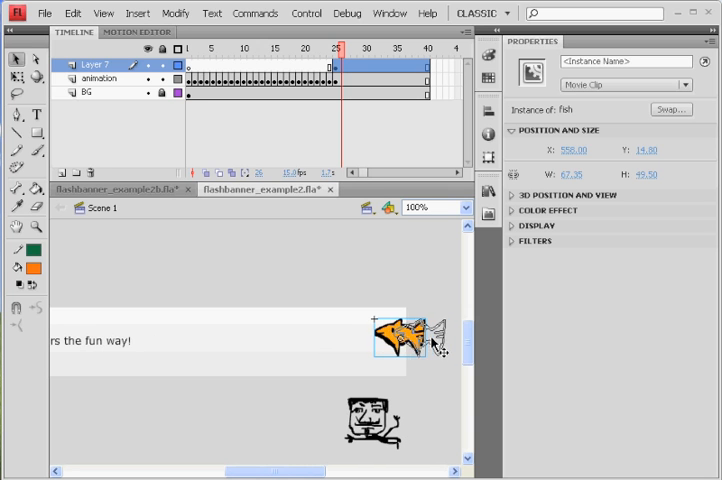
left_click_drag(400, 340, 440, 335)
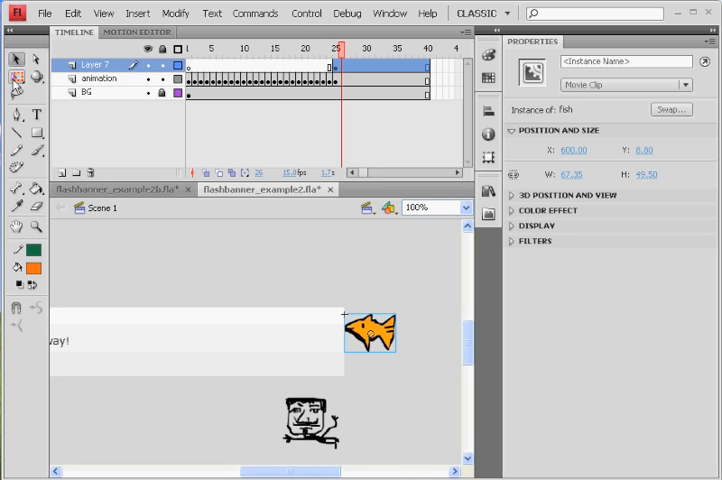
Select the fish with Free Transform to scale it to about 49.3 x 36.25 px.
left_click(372, 333)
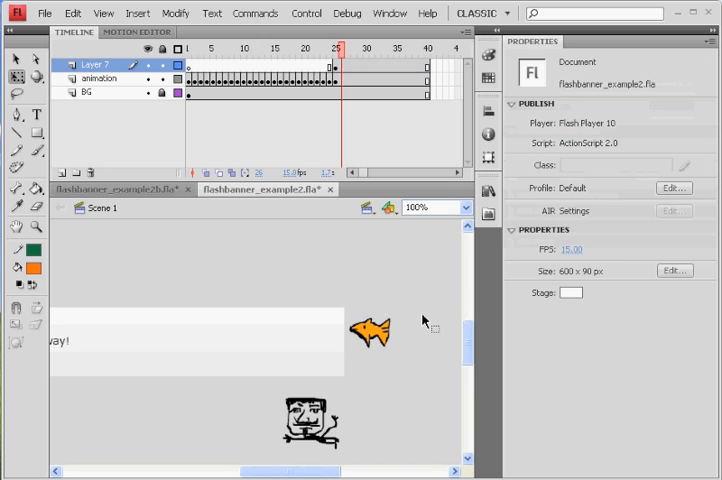
left_click(372, 332)
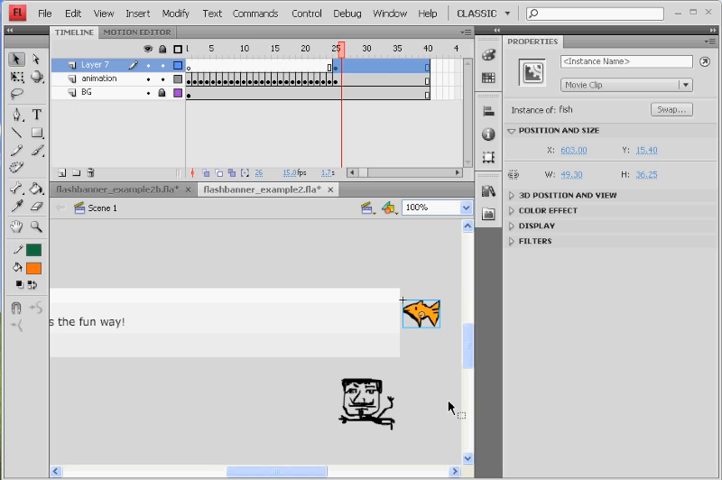
mouse_move(357, 192)
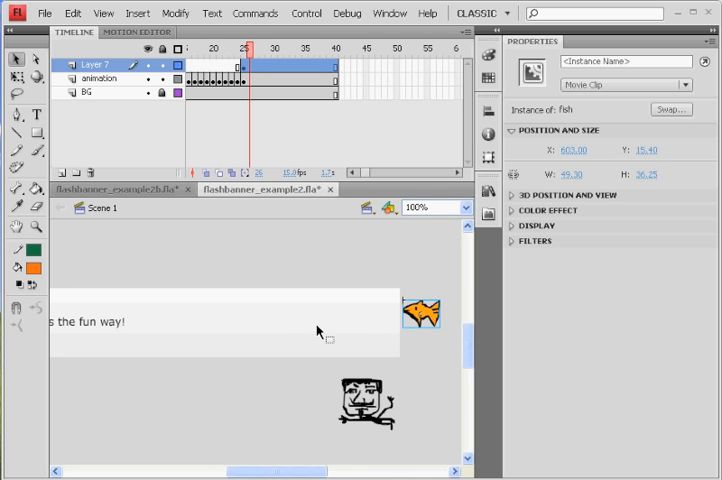
mouse_move(112, 340)
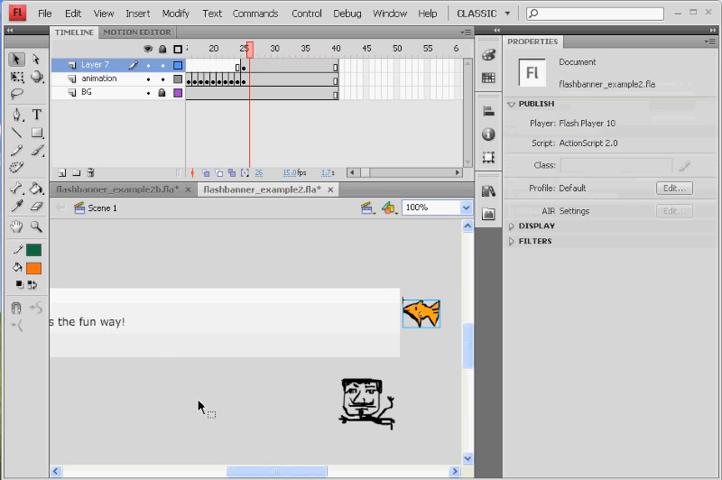
left_click(535, 228)
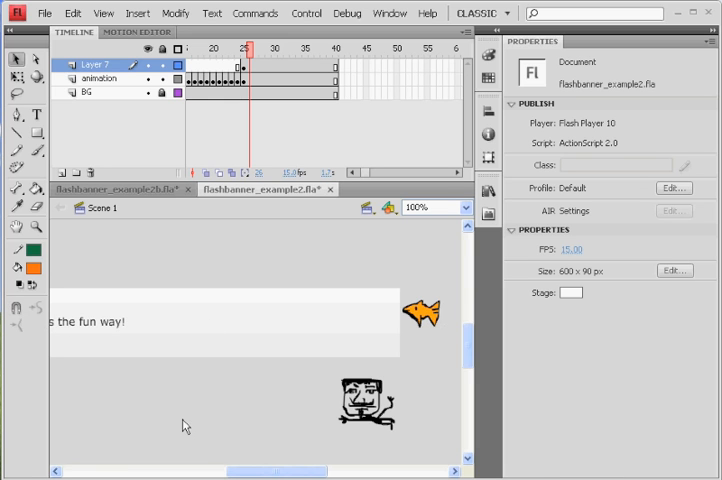
mouse_move(242, 472)
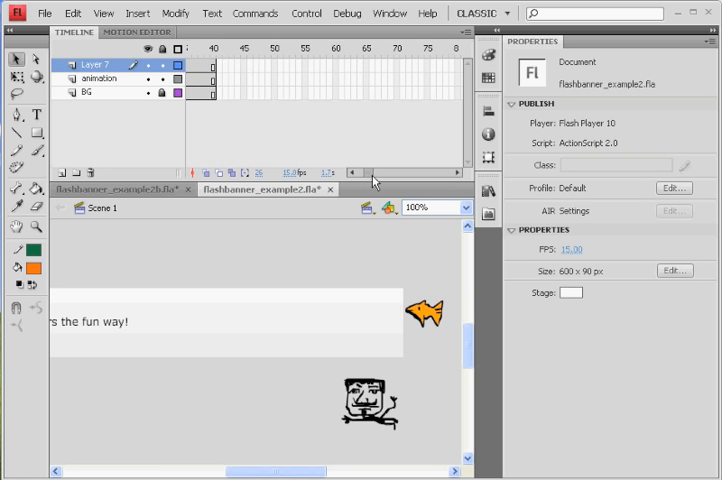
Insert frames at frame 100 on Layer 7 and the other banner layers.
scroll("right", 3)
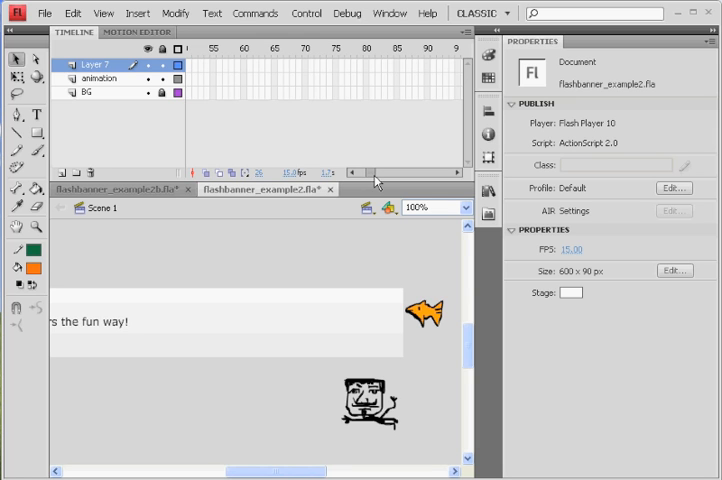
scroll("right", 3)
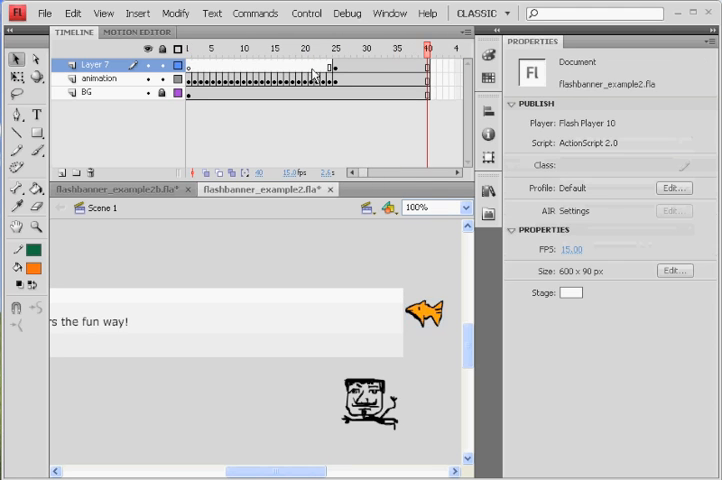
scroll("right", 3)
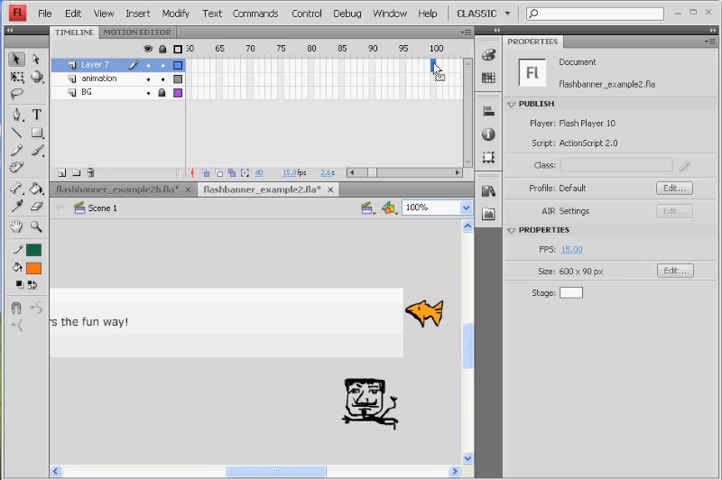
right_click(435, 64)
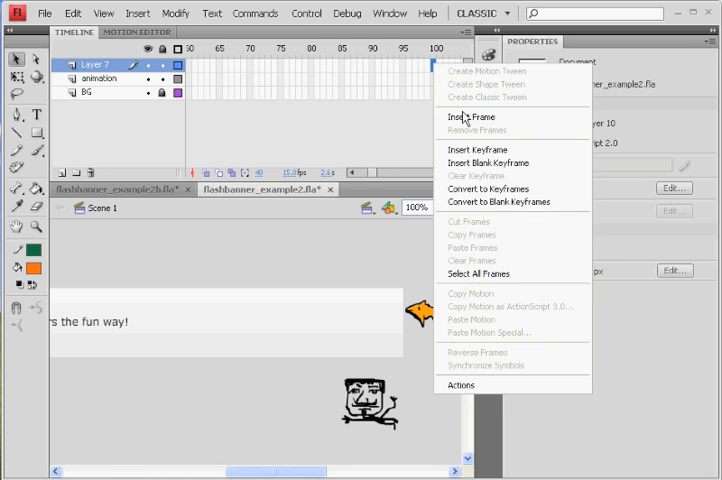
left_click(461, 118)
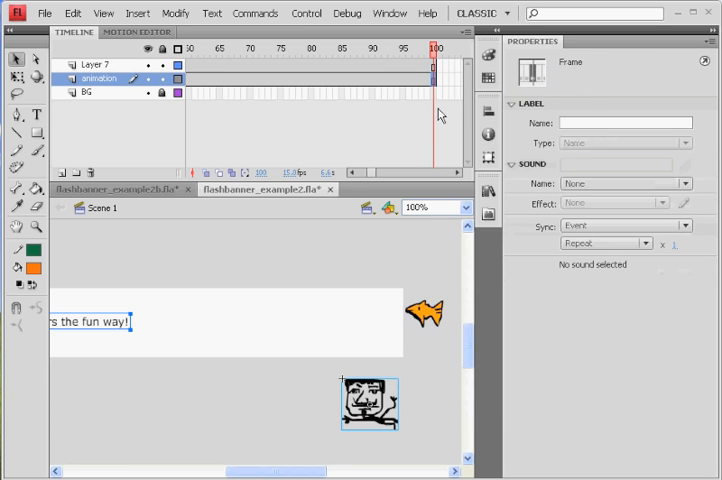
right_click(432, 90)
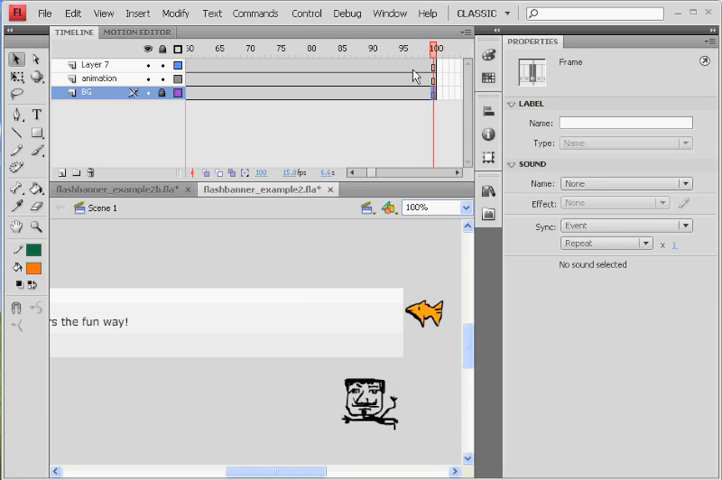
scroll("left", 3)
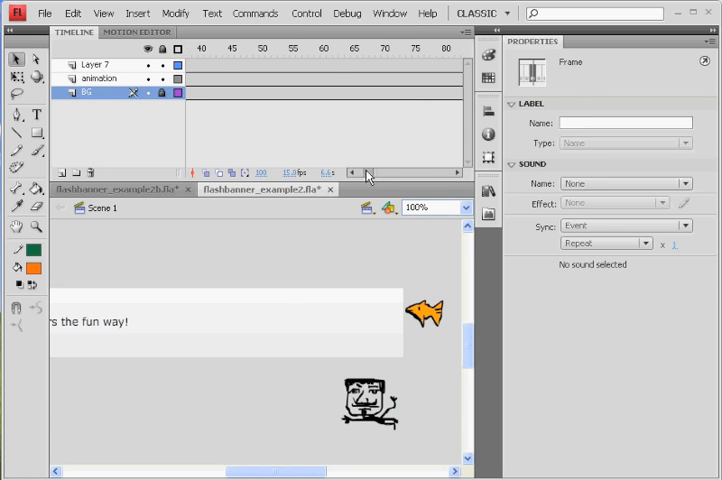
left_click(369, 173)
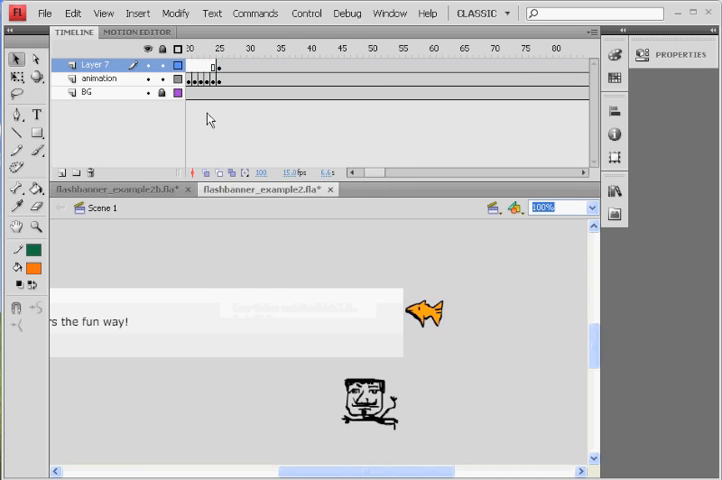
Create a motion tween on the fish's Layer 7 frame.
right_click(218, 65)
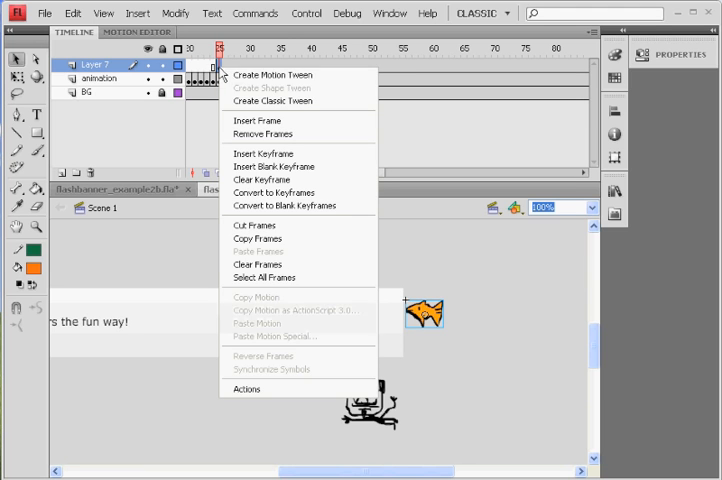
mouse_move(270, 75)
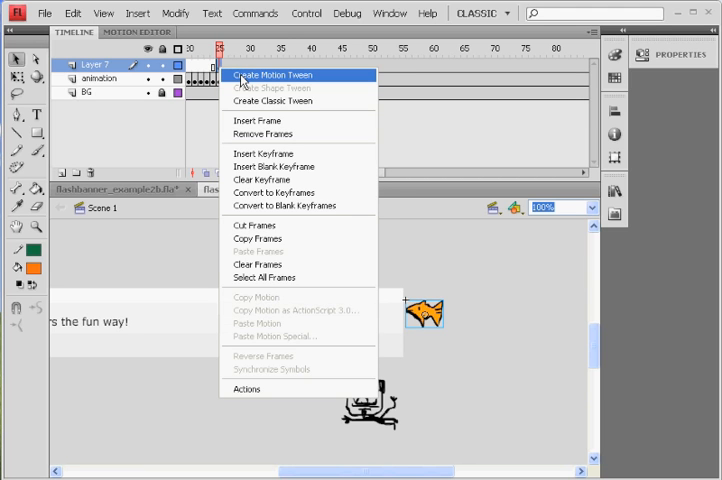
left_click(270, 75)
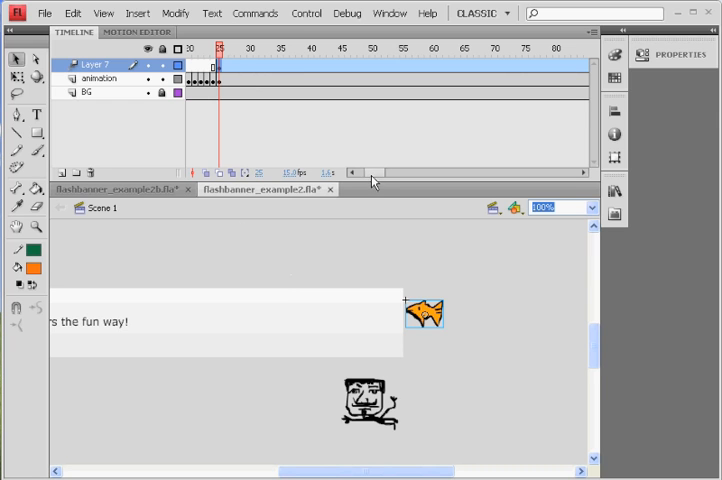
Move the playhead to frame 100, the tween's final frame.
scroll("right", 3)
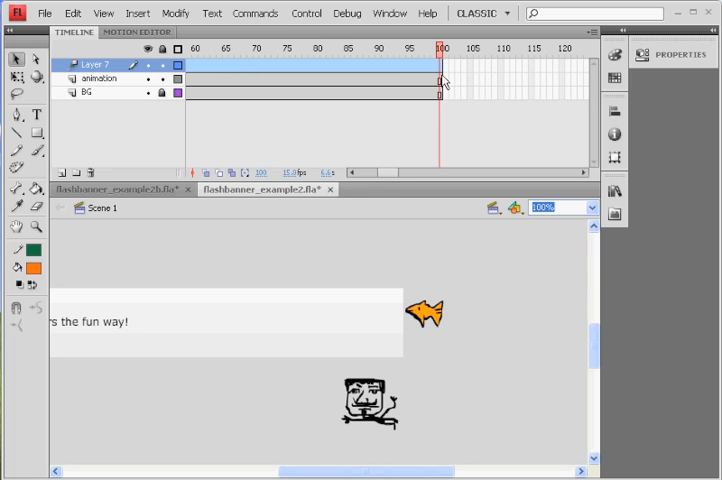
left_click(426, 315)
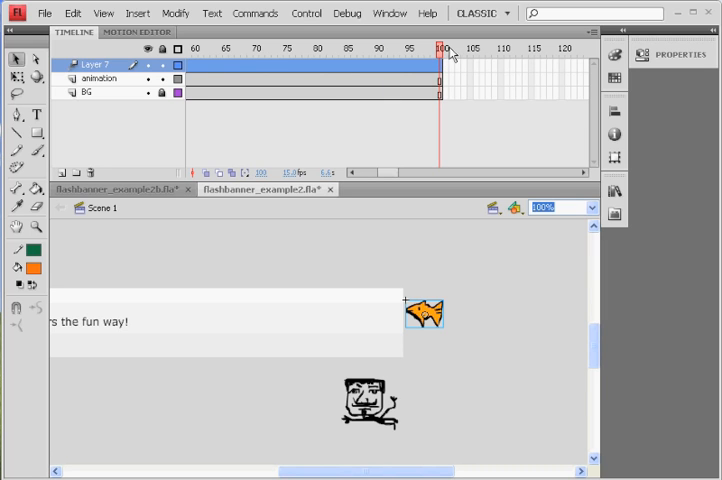
mouse_move(443, 160)
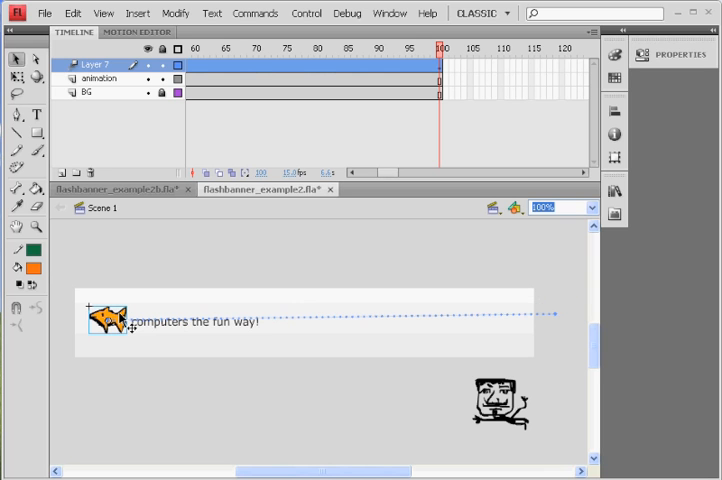
mouse_move(439, 74)
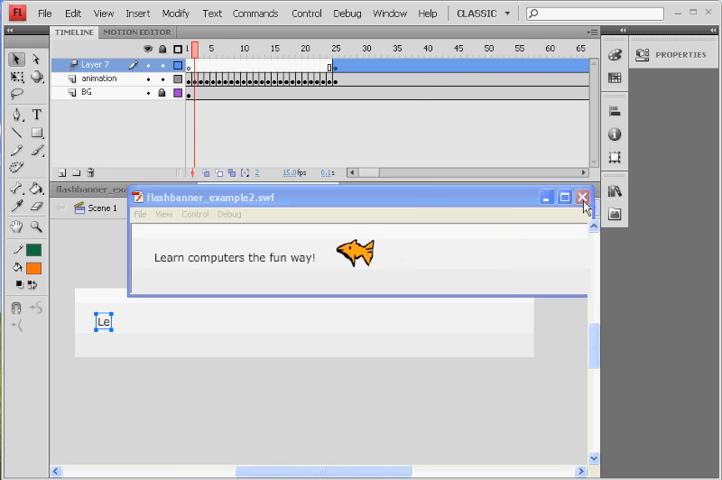
Close the test preview and add a position keyframe at frame 35.
left_click(581, 198)
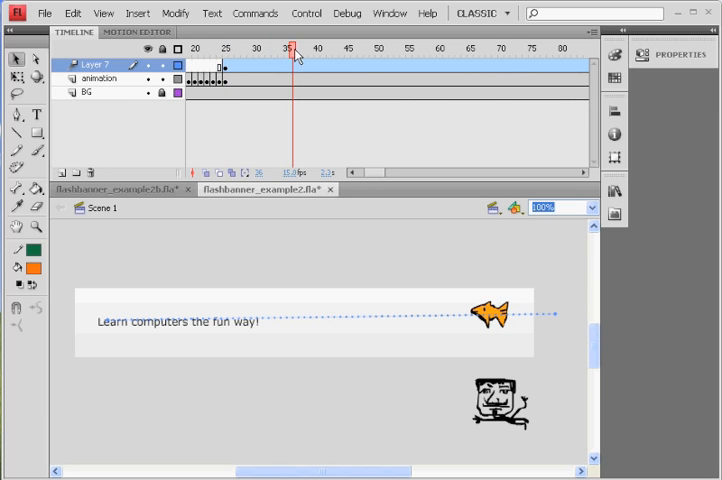
mouse_move(338, 118)
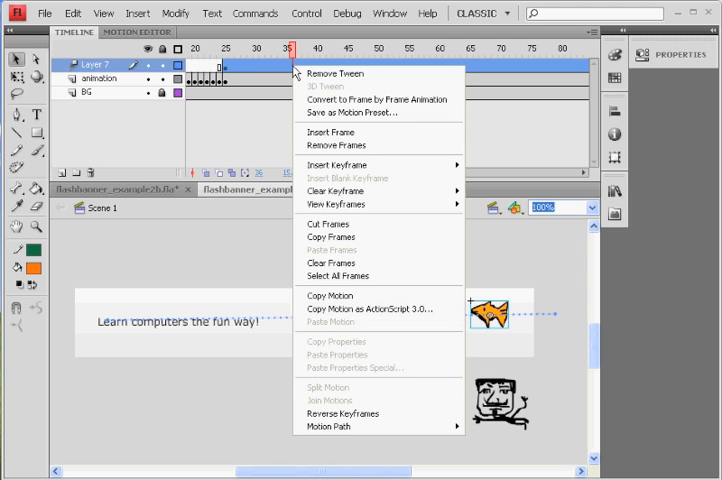
mouse_move(376, 176)
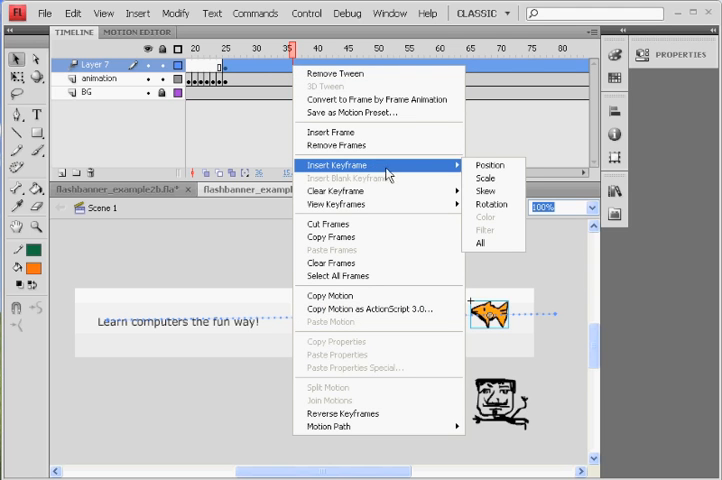
mouse_move(494, 165)
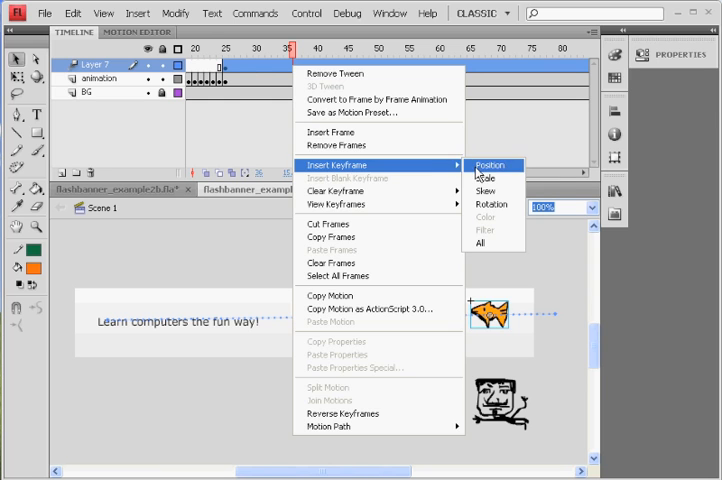
left_click(490, 164)
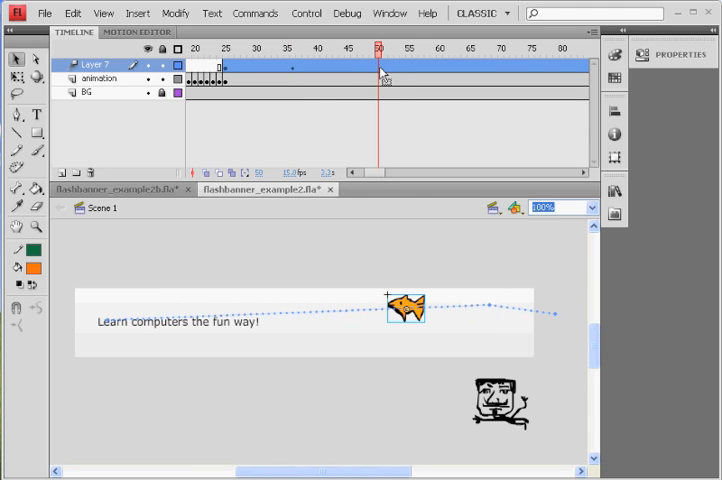
Open the frame options at frame 50 to add a position keyframe.
right_click(380, 63)
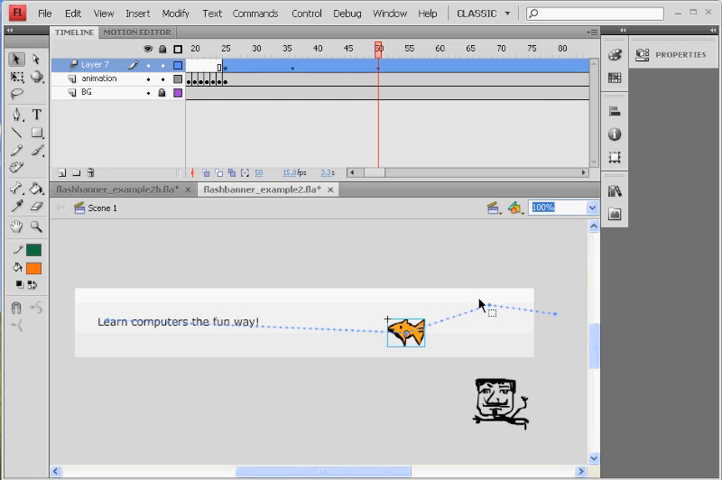
mouse_move(535, 320)
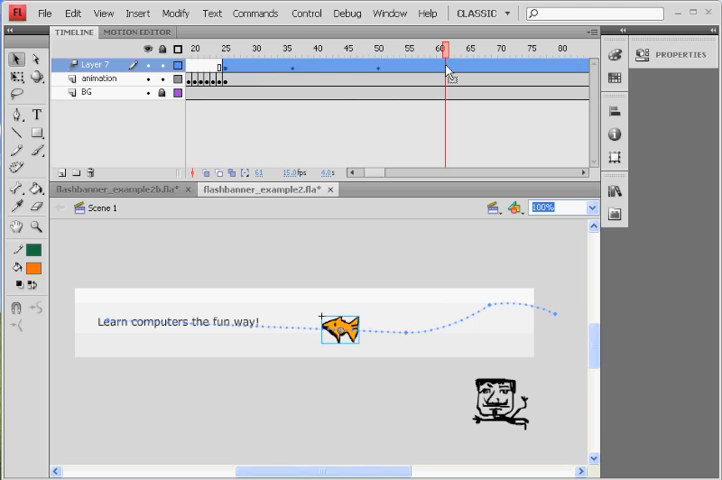
Add a position keyframe at frame 61, then close the test preview.
right_click(450, 66)
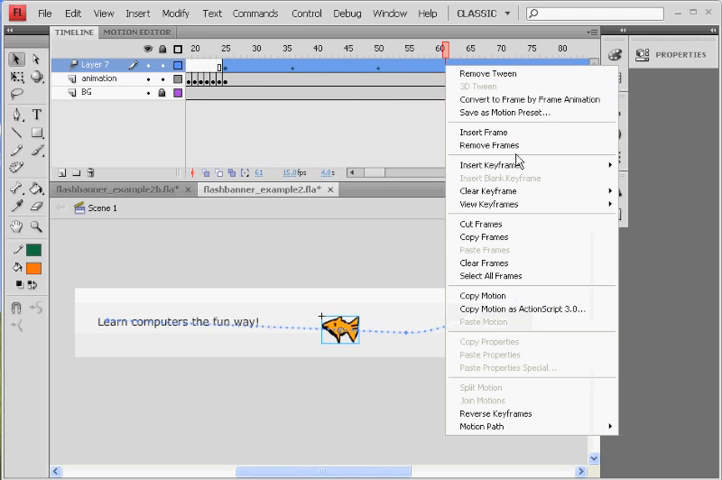
mouse_move(495, 165)
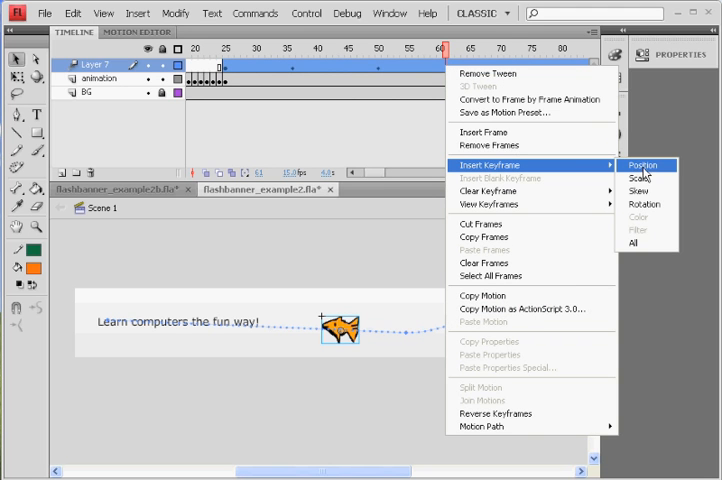
left_click(646, 164)
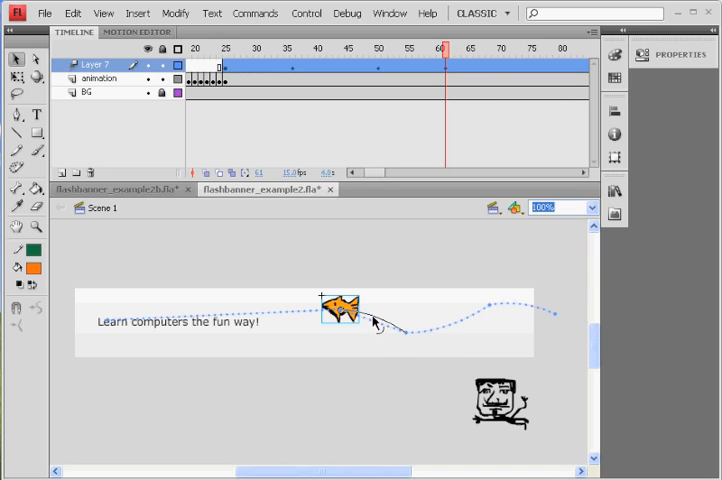
mouse_move(406, 342)
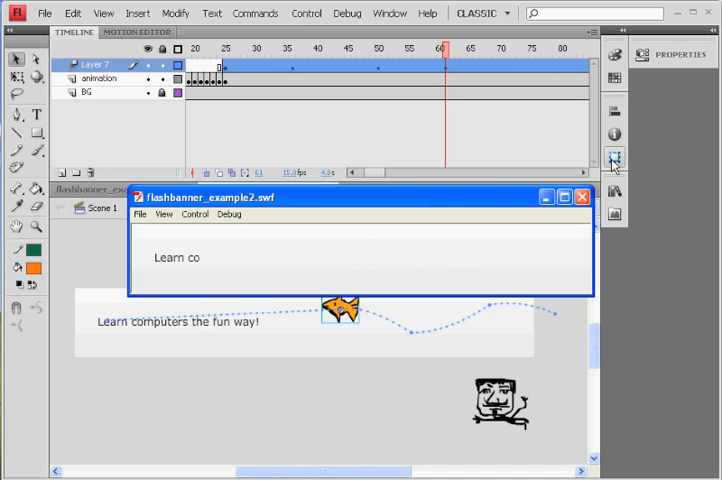
left_click(580, 198)
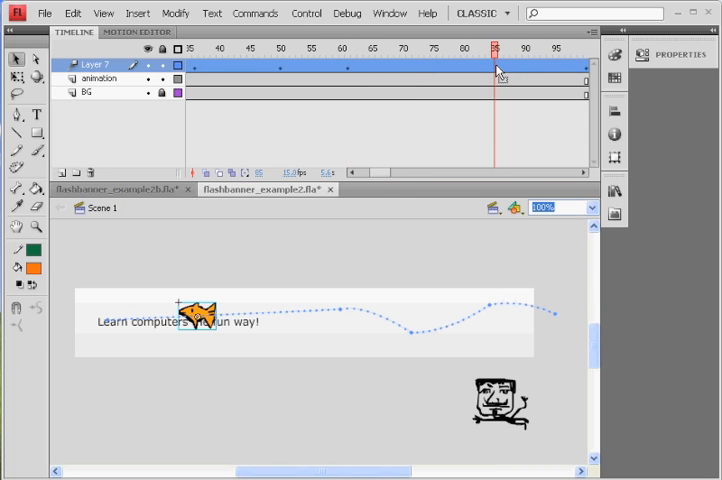
Add a position keyframe at frame 85 and close the banner test preview.
right_click(494, 67)
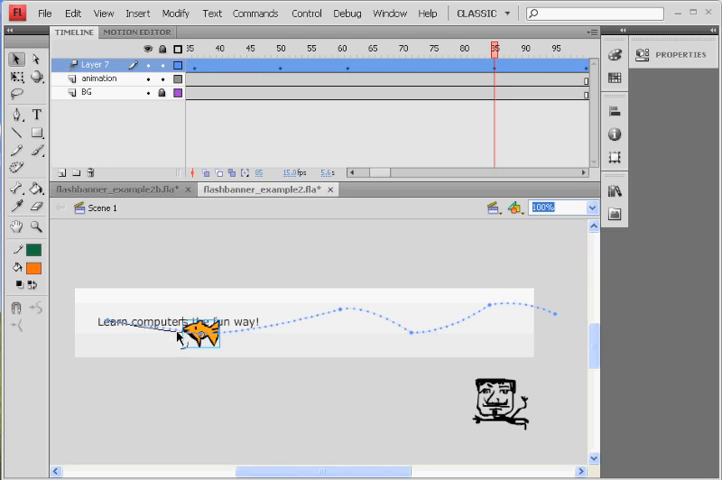
mouse_move(185, 340)
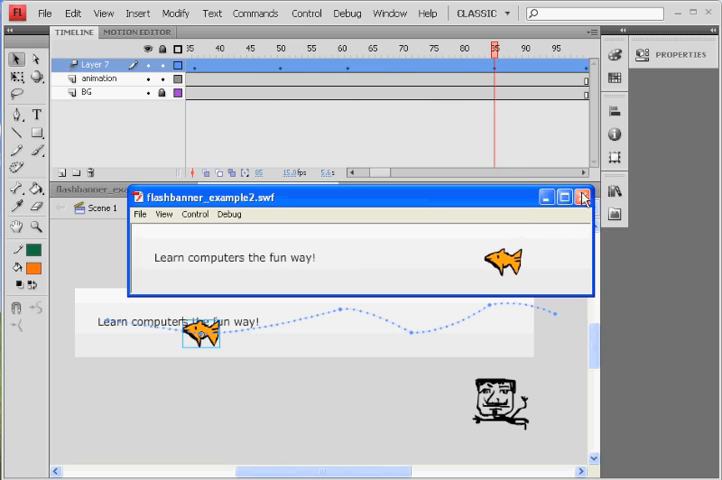
left_click(583, 196)
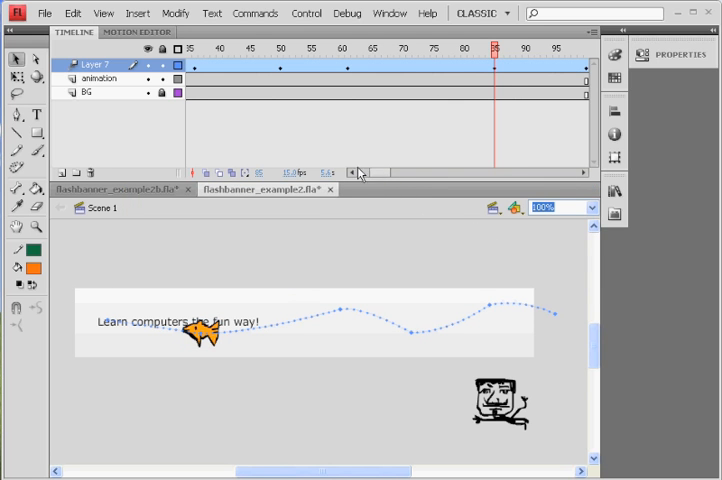